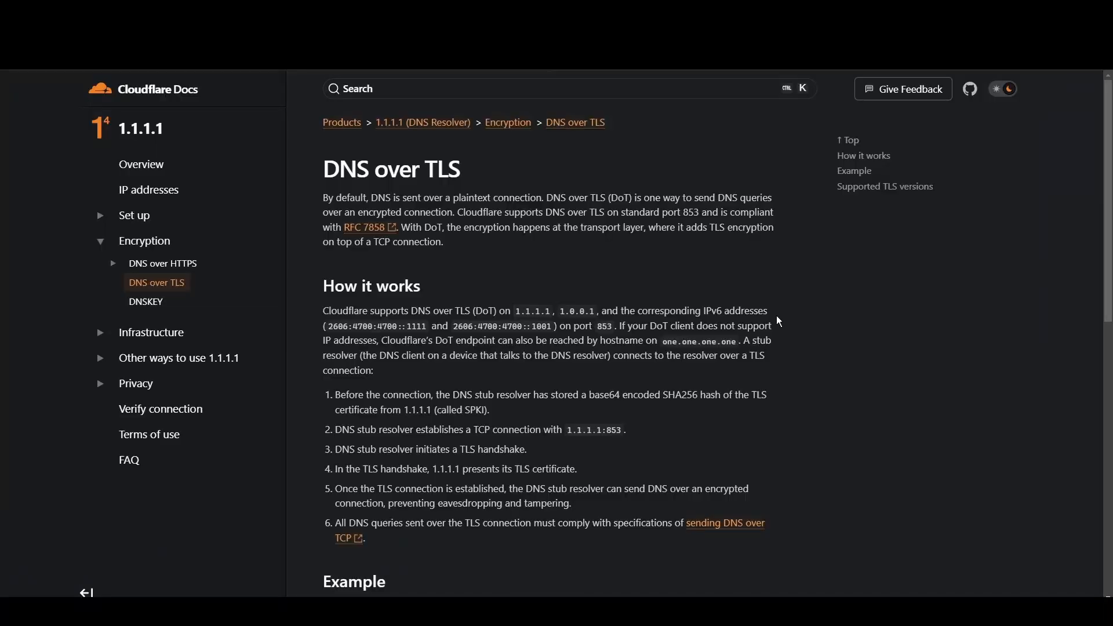
# Select a Cloudflare resolver address in the DNS over TLS 'How it works' section
pyautogui.doubleClick(528, 311)
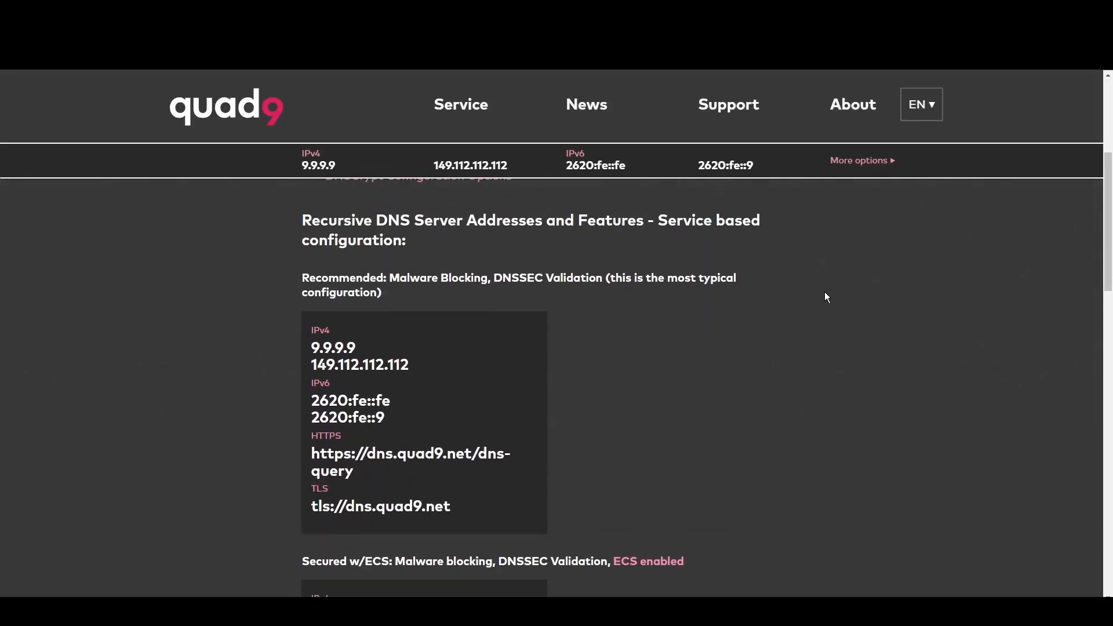
# Highlight Quad9's IPv4 addresses 9.9.9.9 and 149.112.112.112, then scroll down
pyautogui.doubleClick(332, 348)
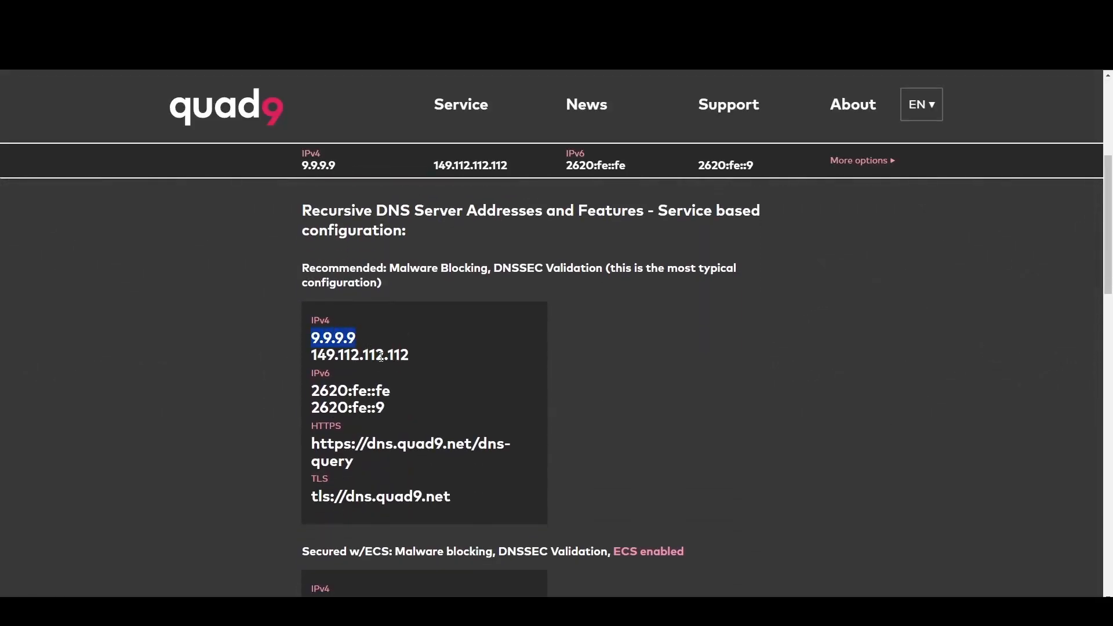
pyautogui.doubleClick(360, 354)
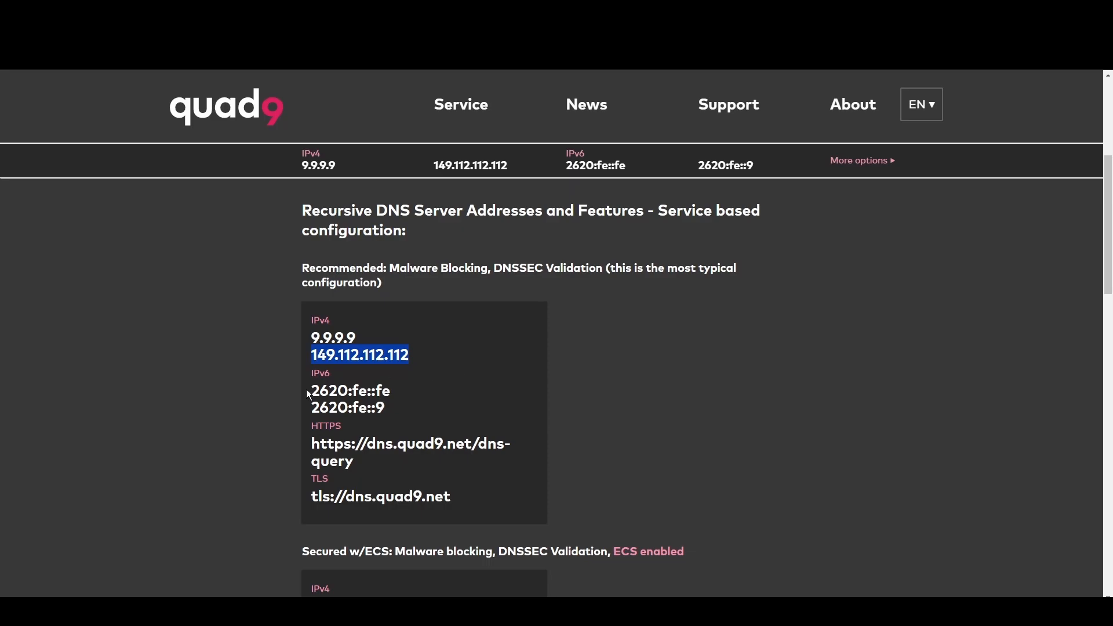
pyautogui.scroll(-3)
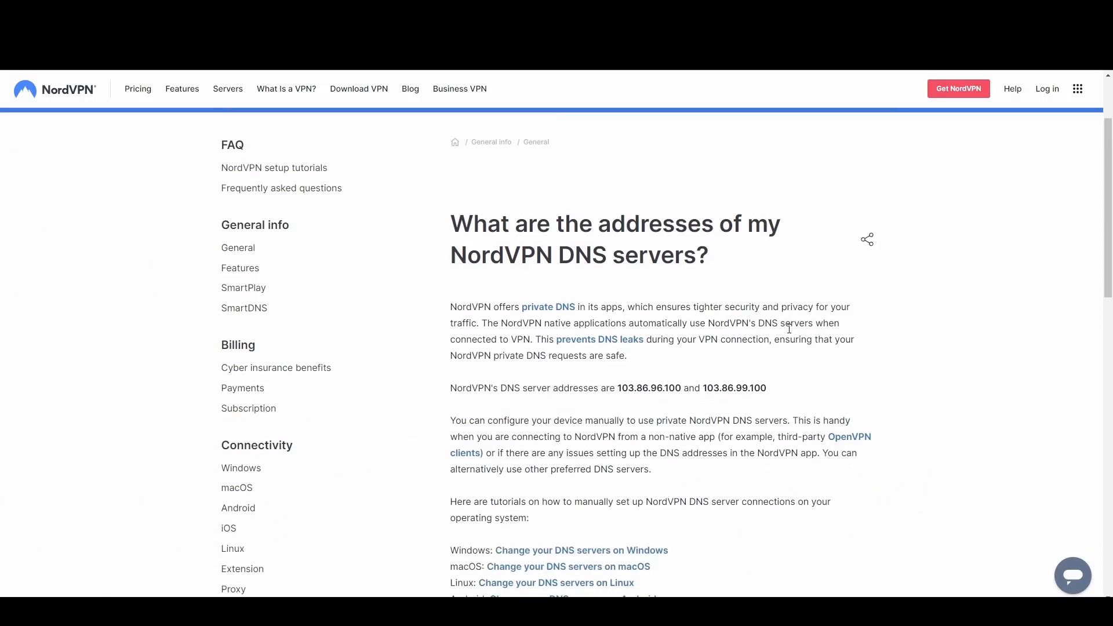
# Highlight NordVPN's DNS addresses 103.86.96.100 and then 103.86.99.100 in the article
pyautogui.scroll(-3)
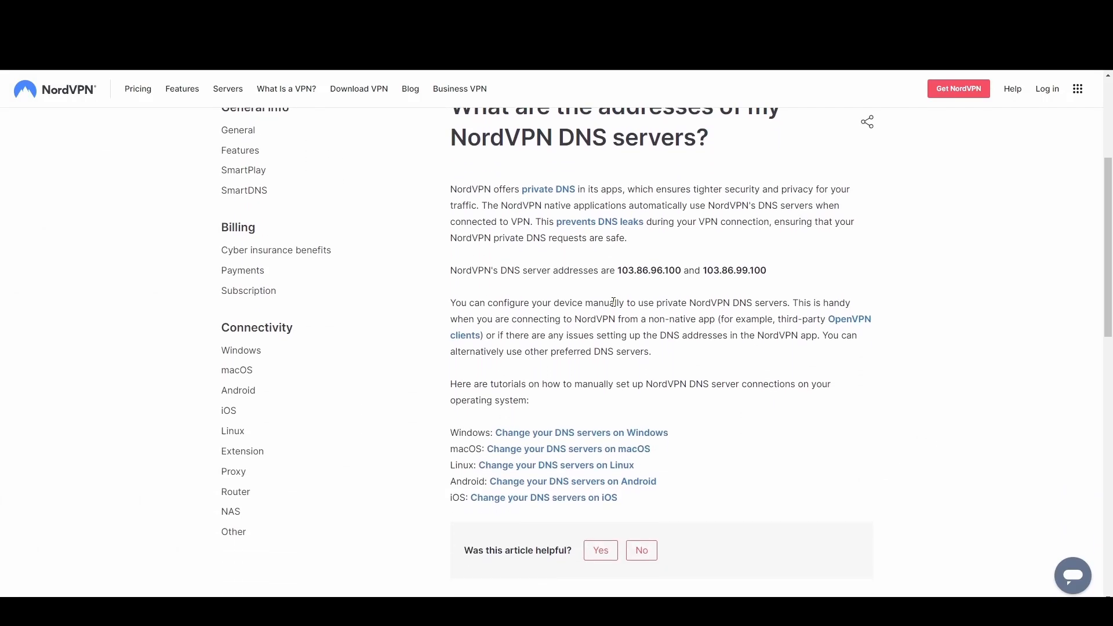
pyautogui.doubleClick(643, 271)
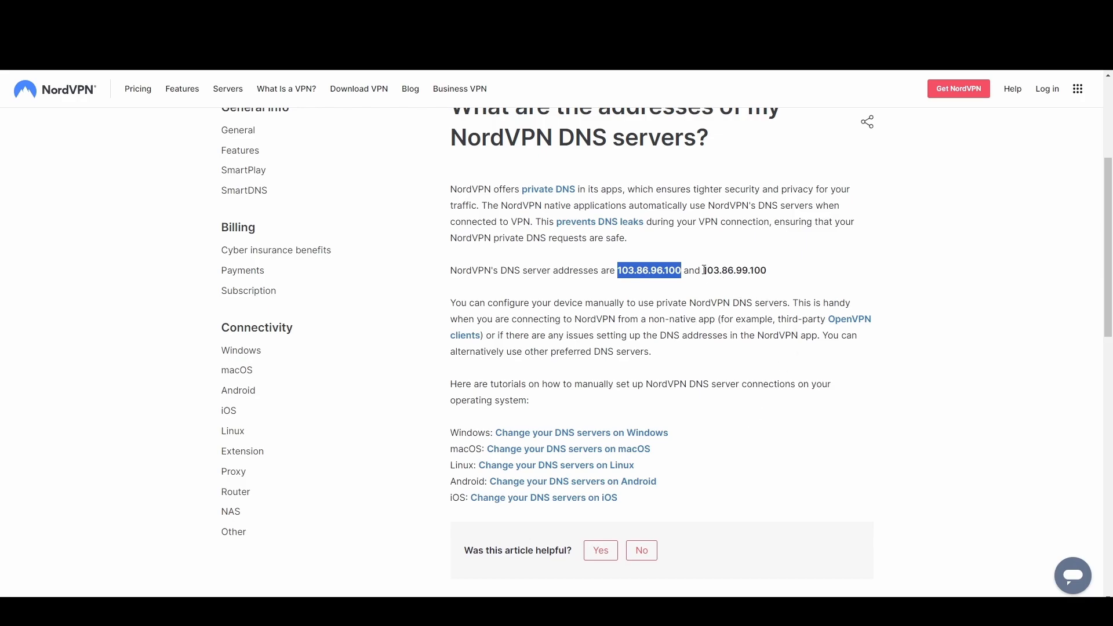
pyautogui.doubleClick(735, 271)
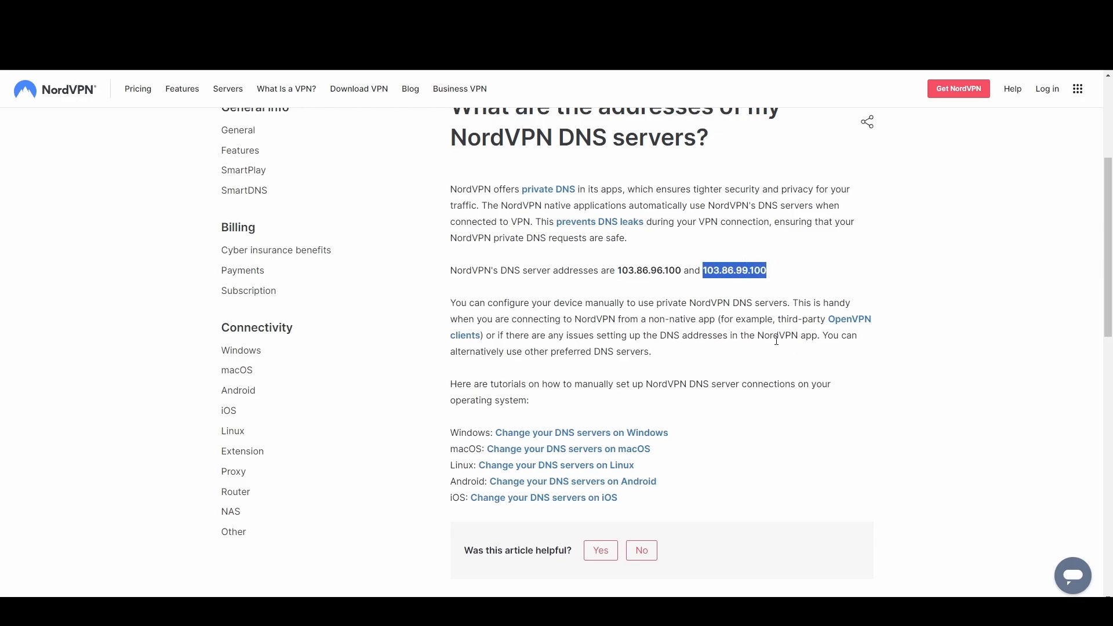
pyautogui.moveTo(771, 377)
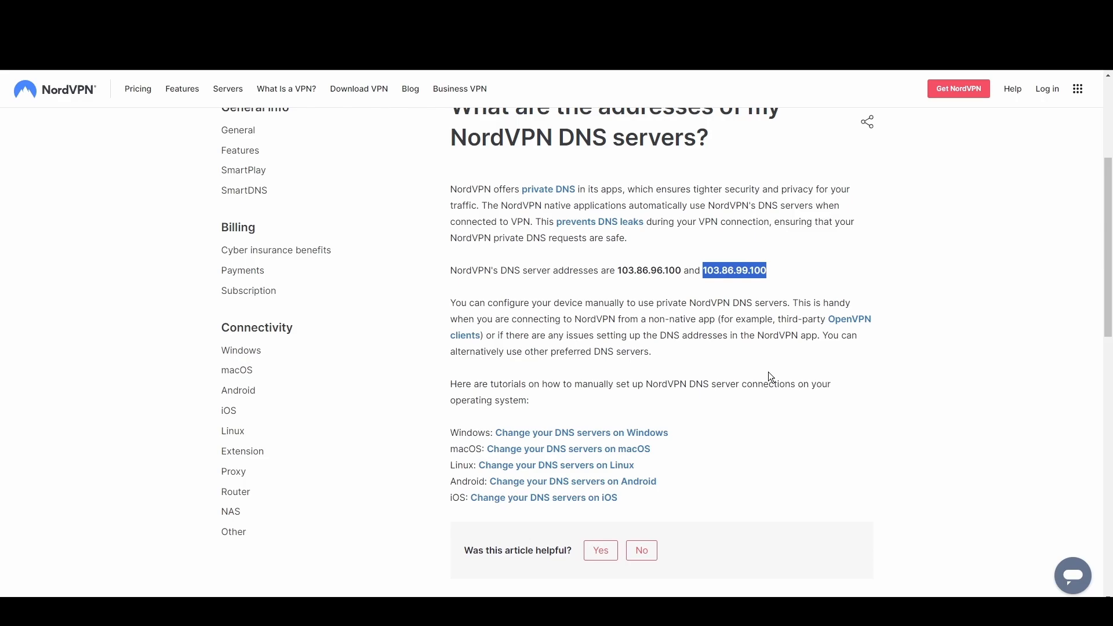
pyautogui.moveTo(753, 355)
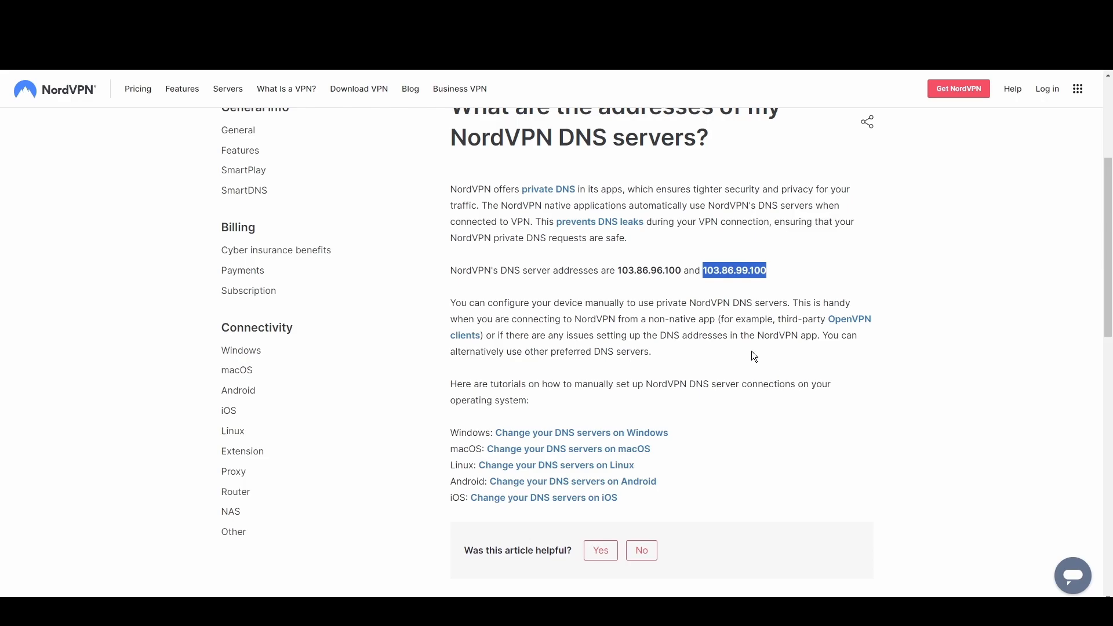